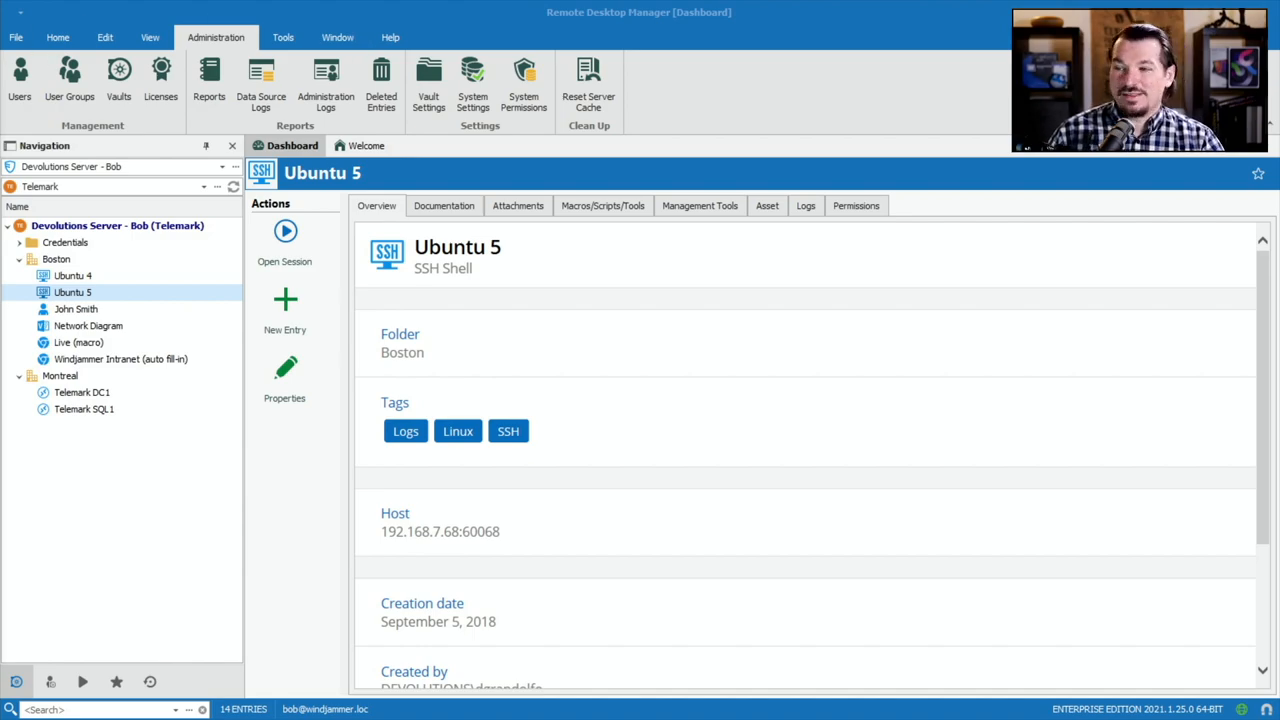
Reach the Options window from the File backstage menu
click(16, 36)
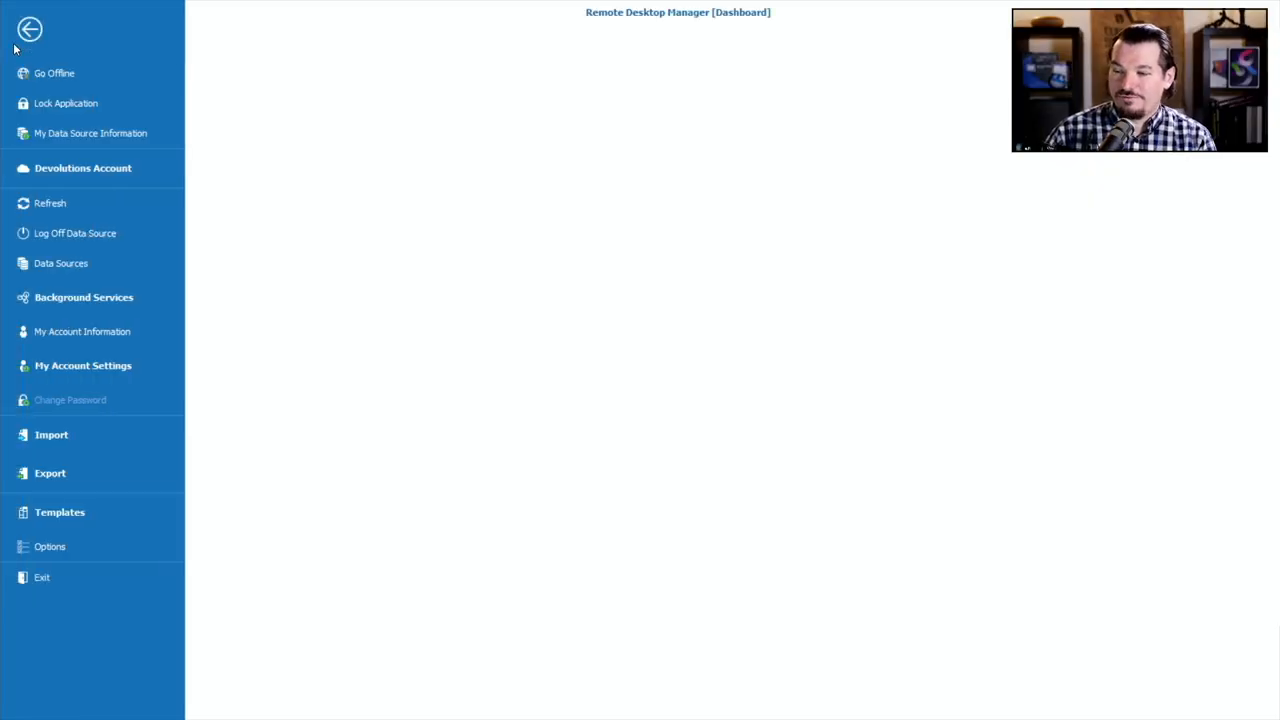
click(48, 546)
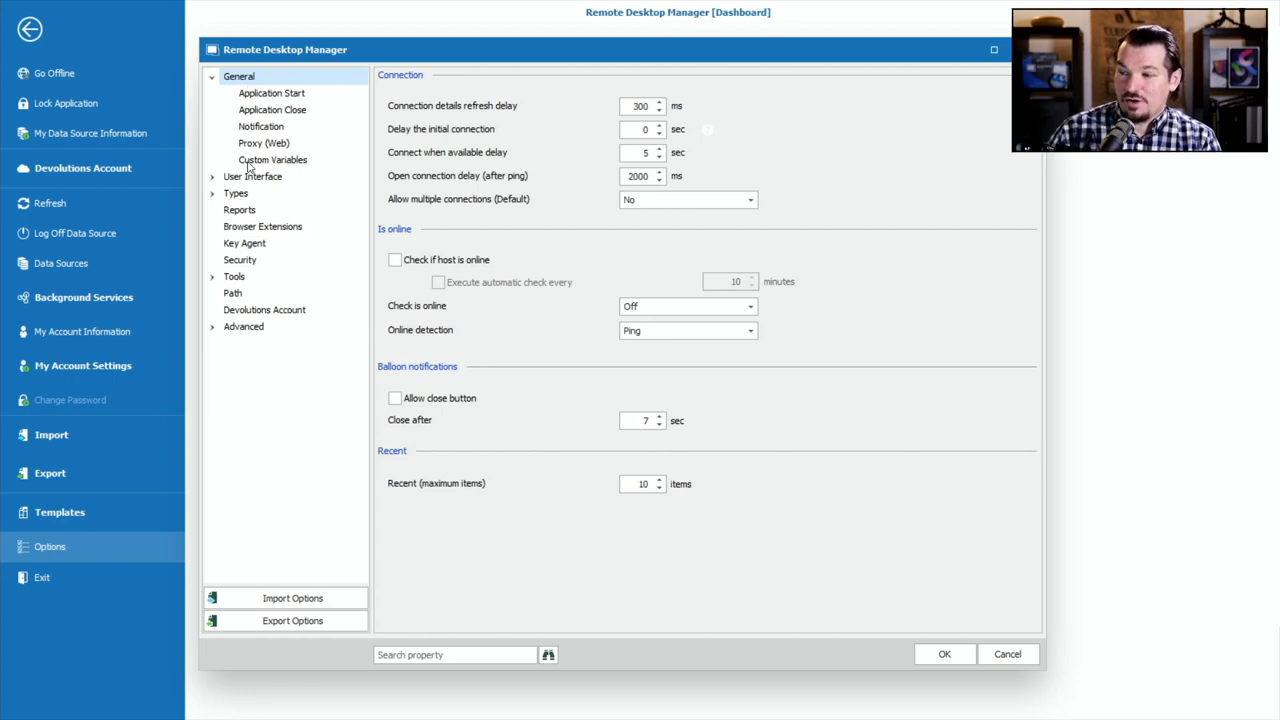
Navigate Options to Types > Terminal > Colors
click(236, 192)
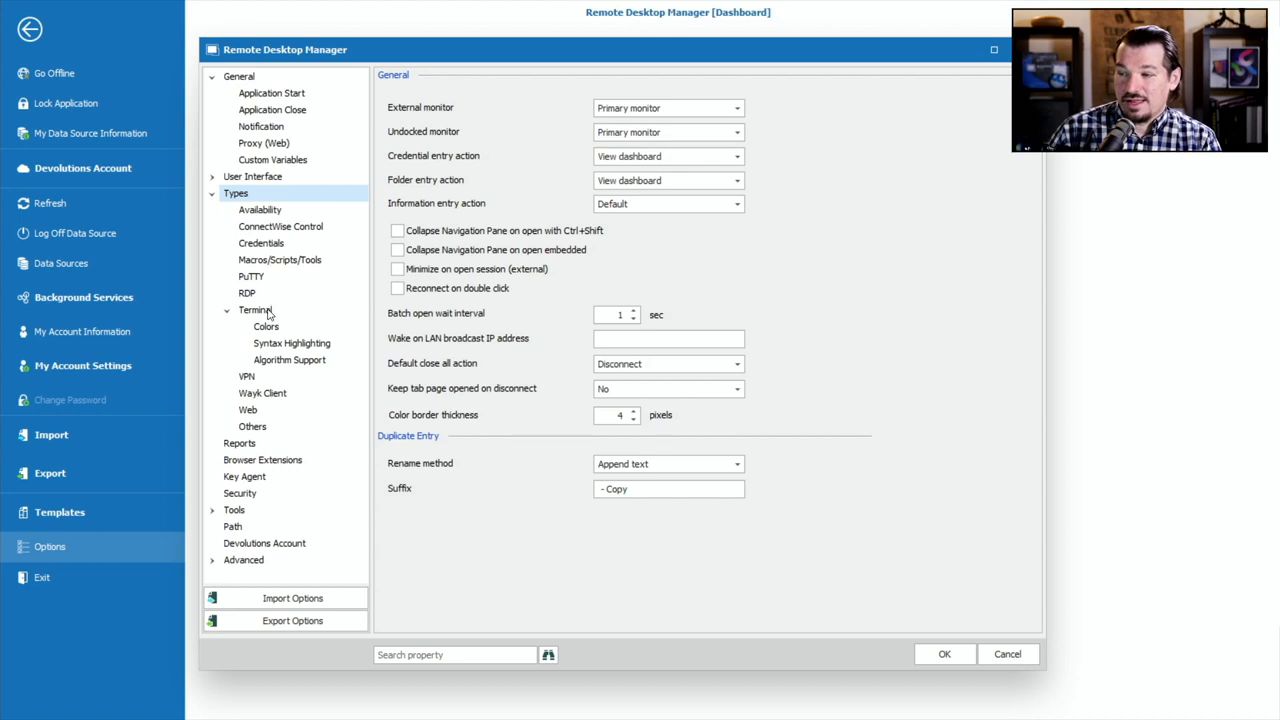
click(256, 308)
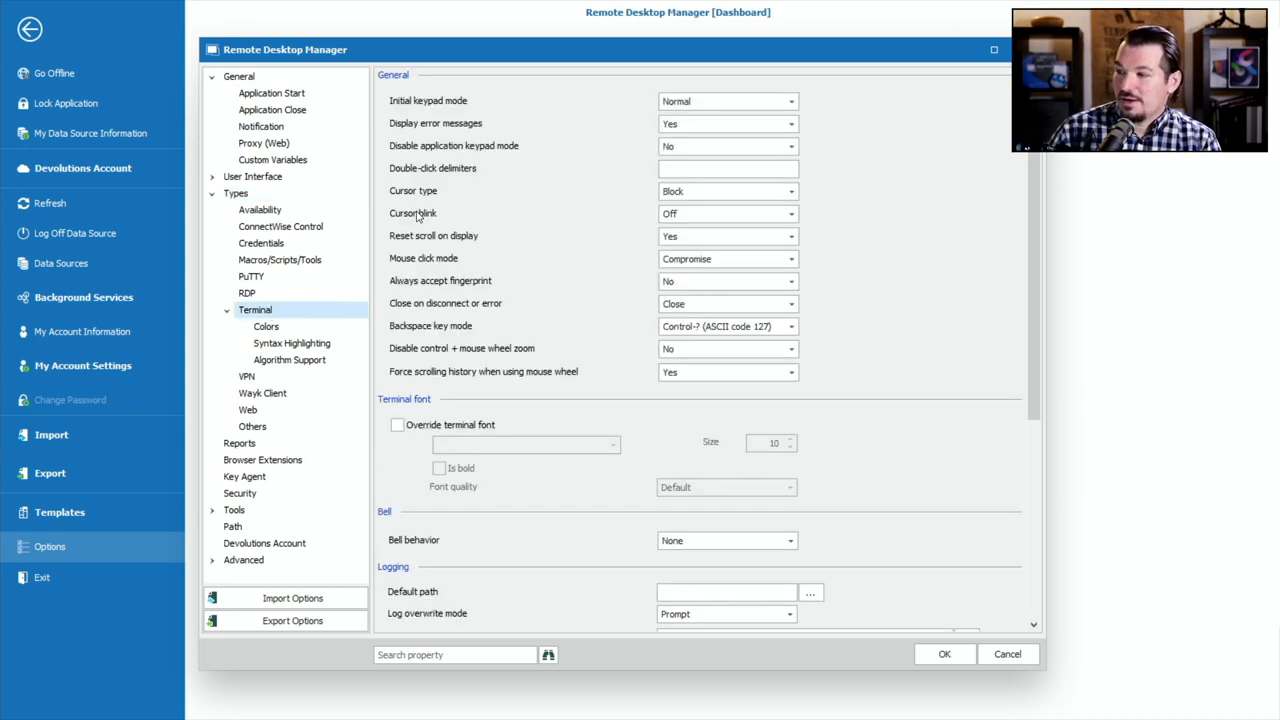
click(266, 326)
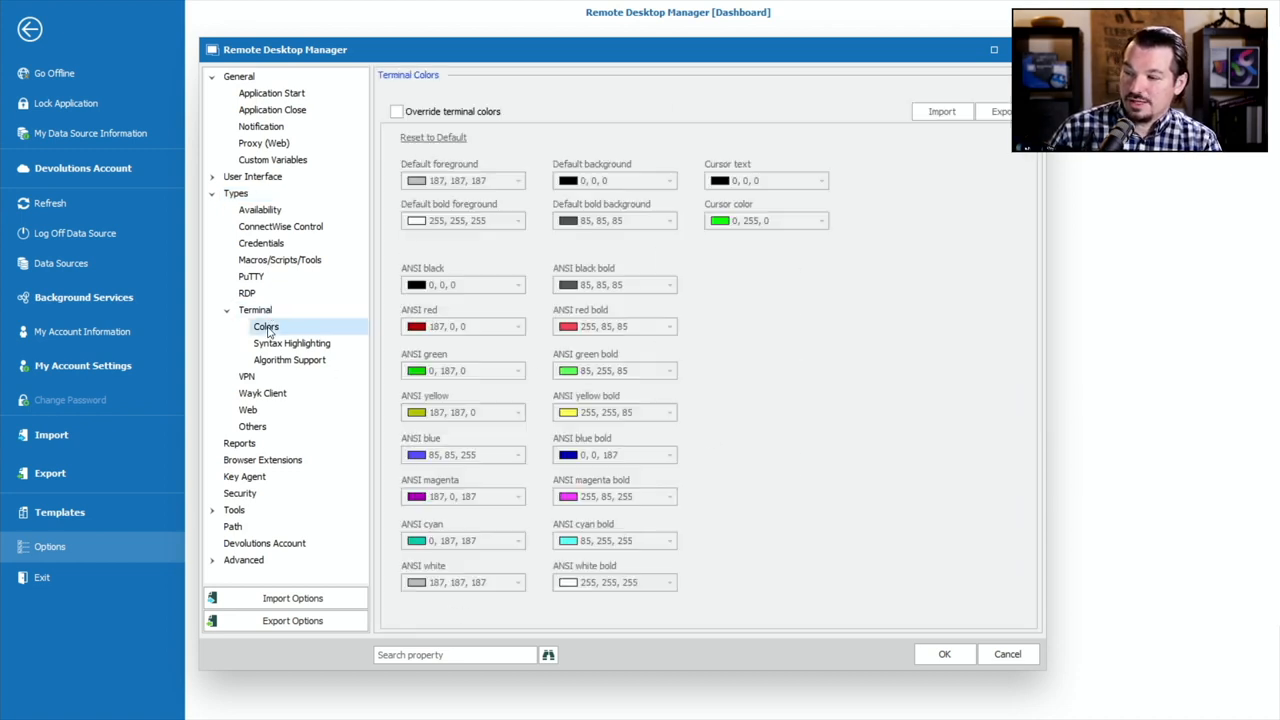
mouse_move(378, 124)
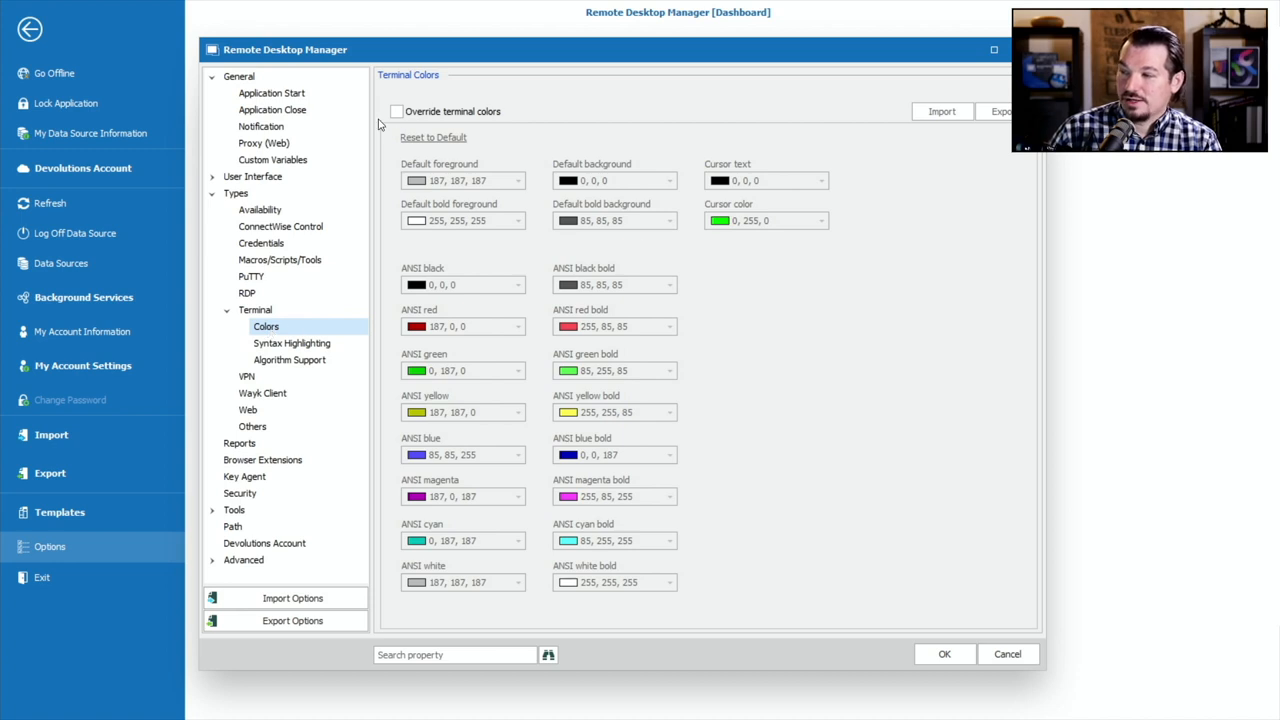
Enable 'Override terminal colors' globally, then cancel Options without saving
click(396, 112)
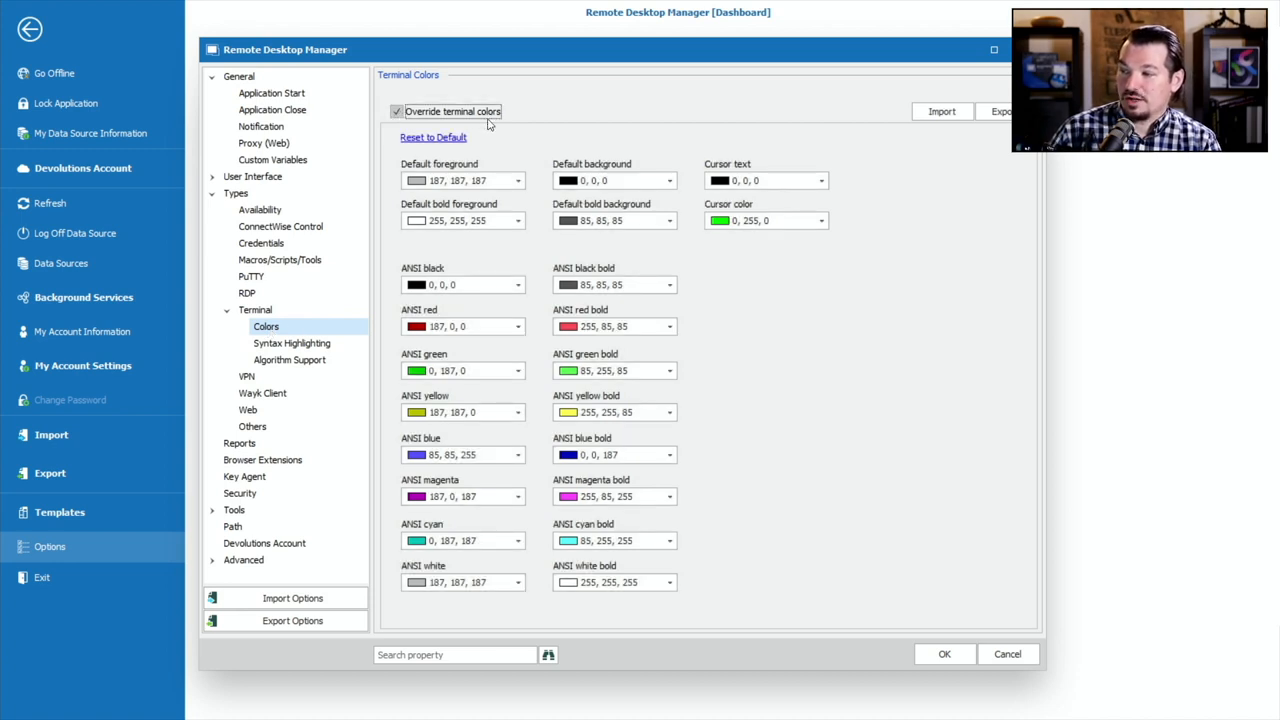
mouse_move(490, 552)
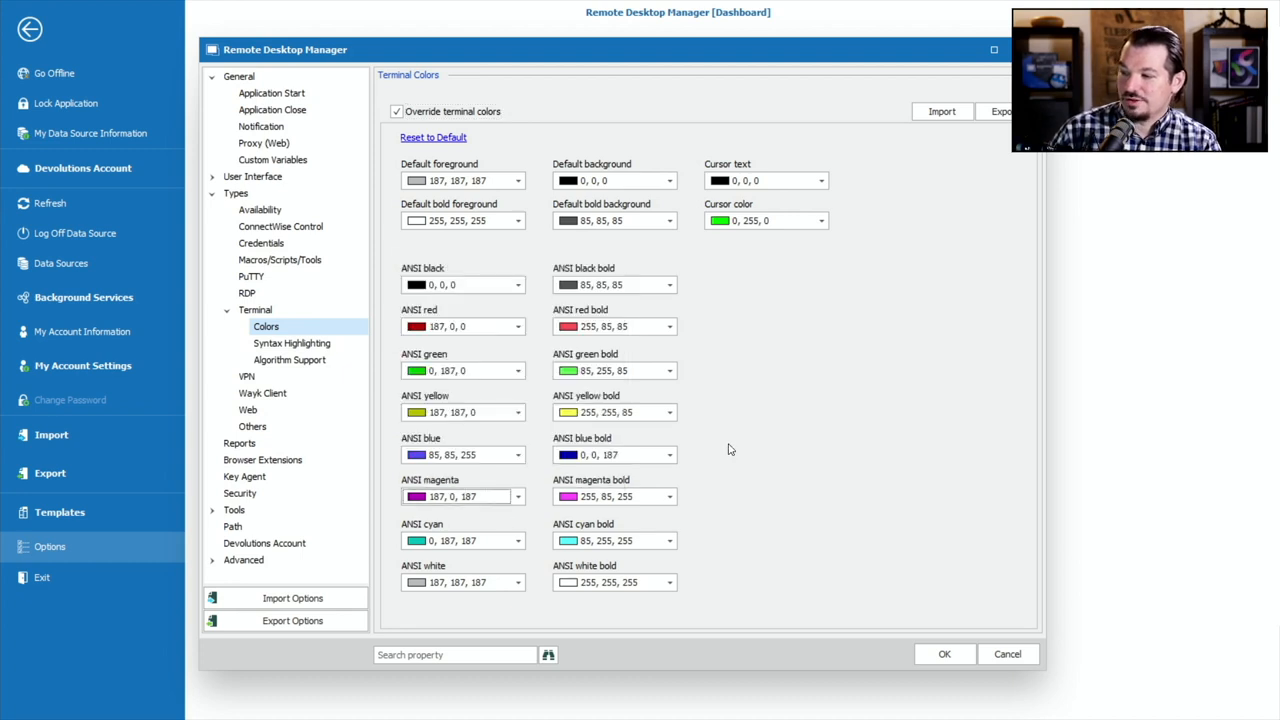
mouse_move(716, 304)
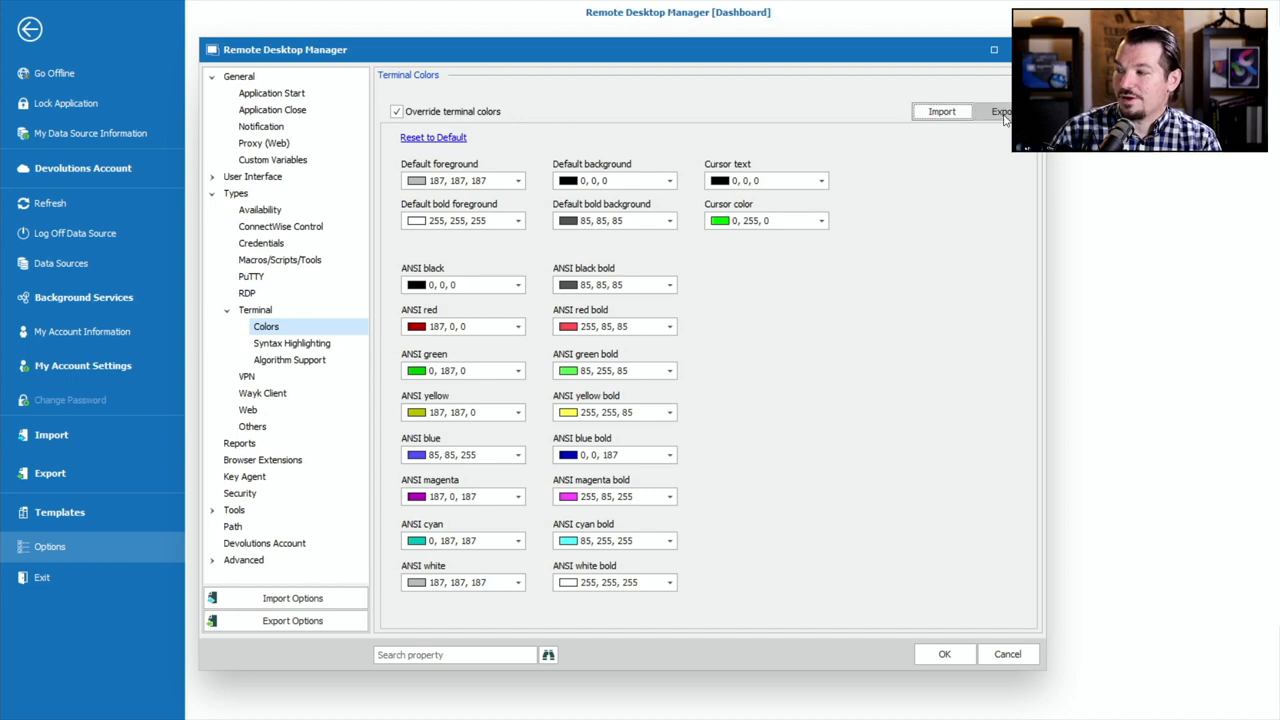
mouse_move(856, 206)
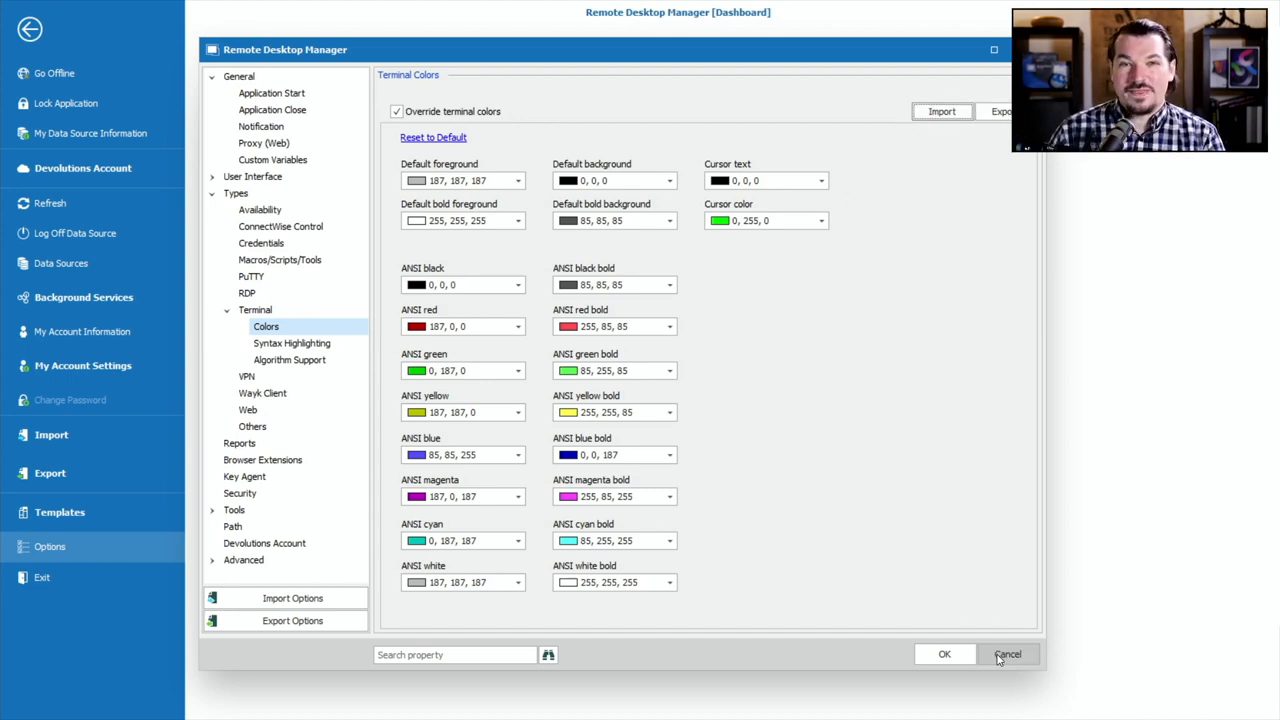
click(1008, 654)
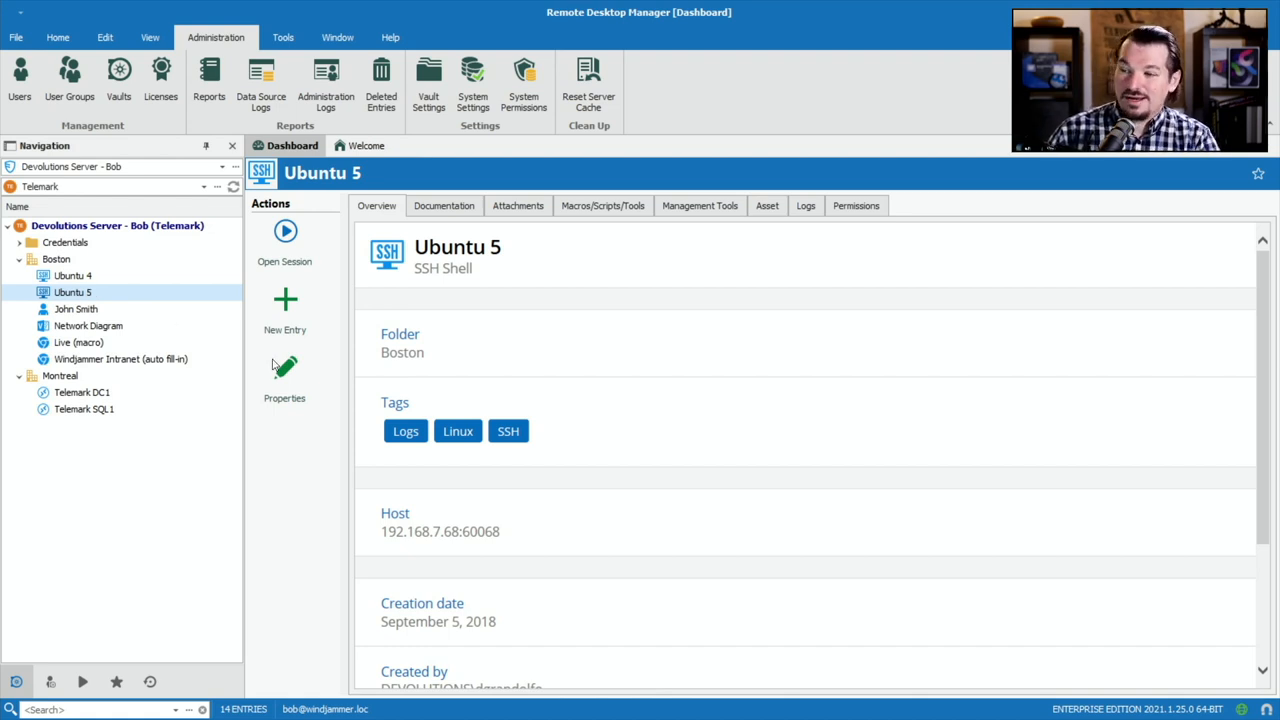
In Ubuntu 5 properties, set Terminal Display Colors to Override
click(284, 380)
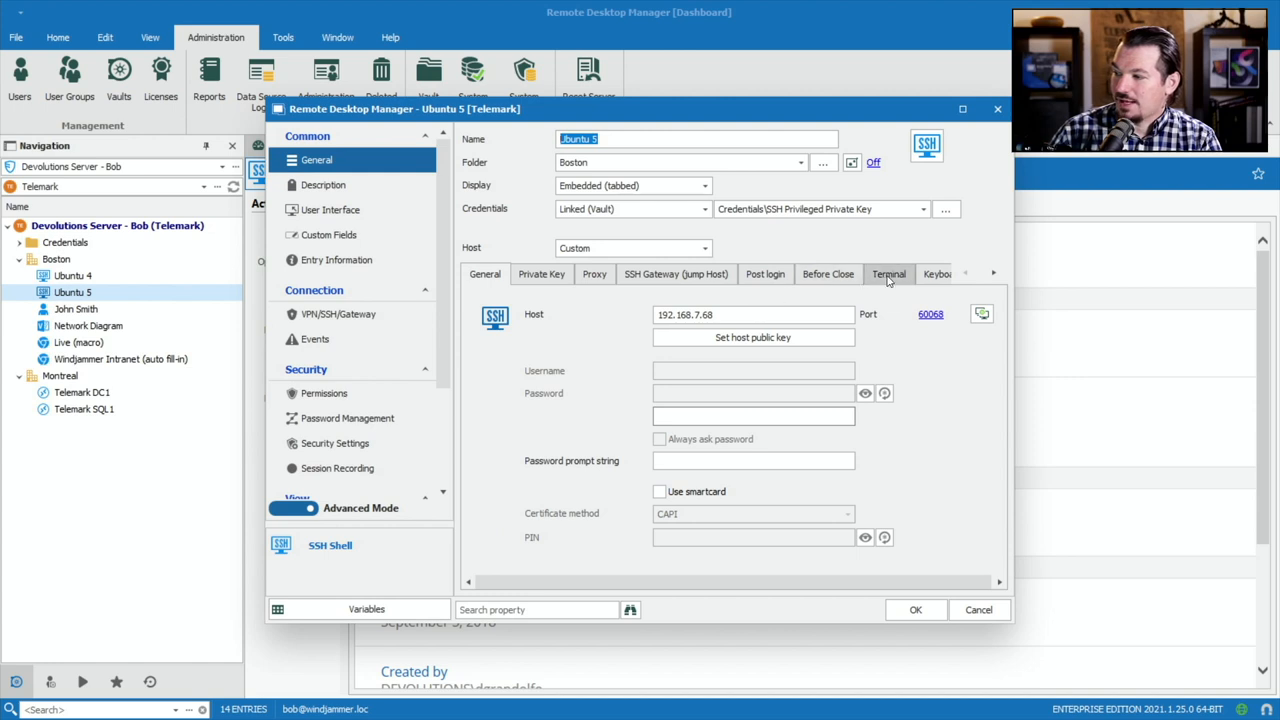
click(888, 272)
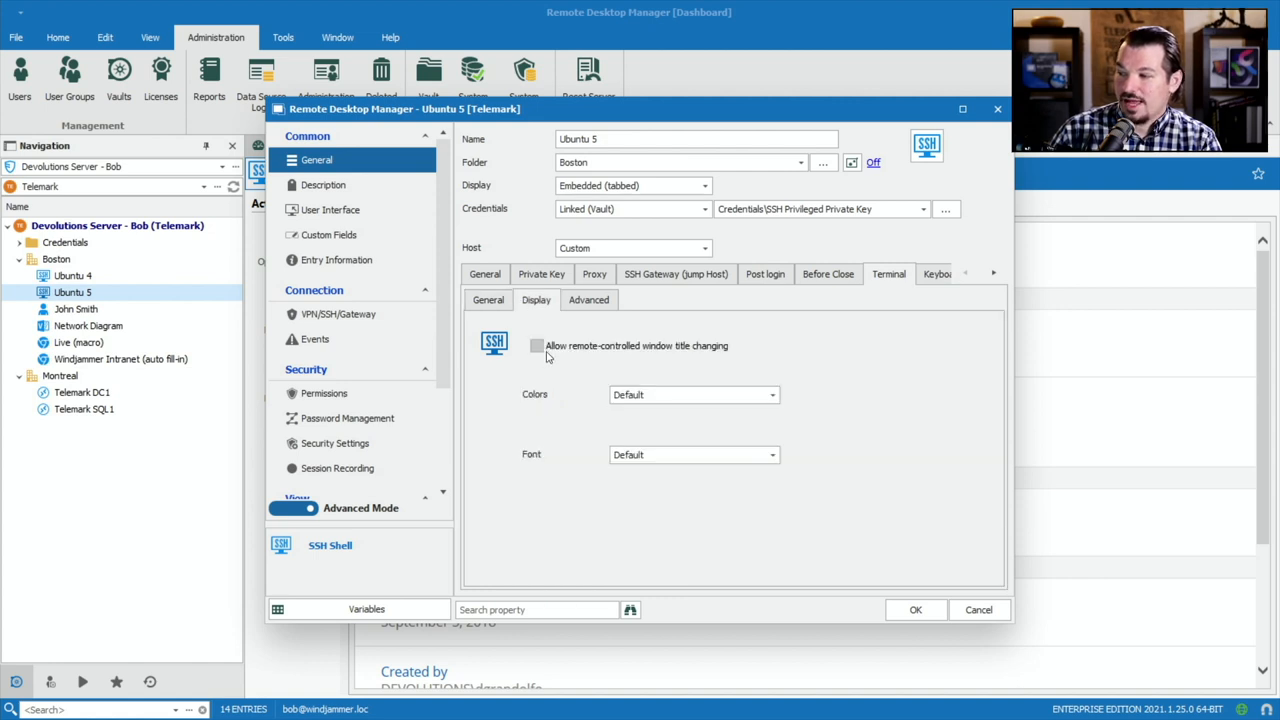
click(692, 394)
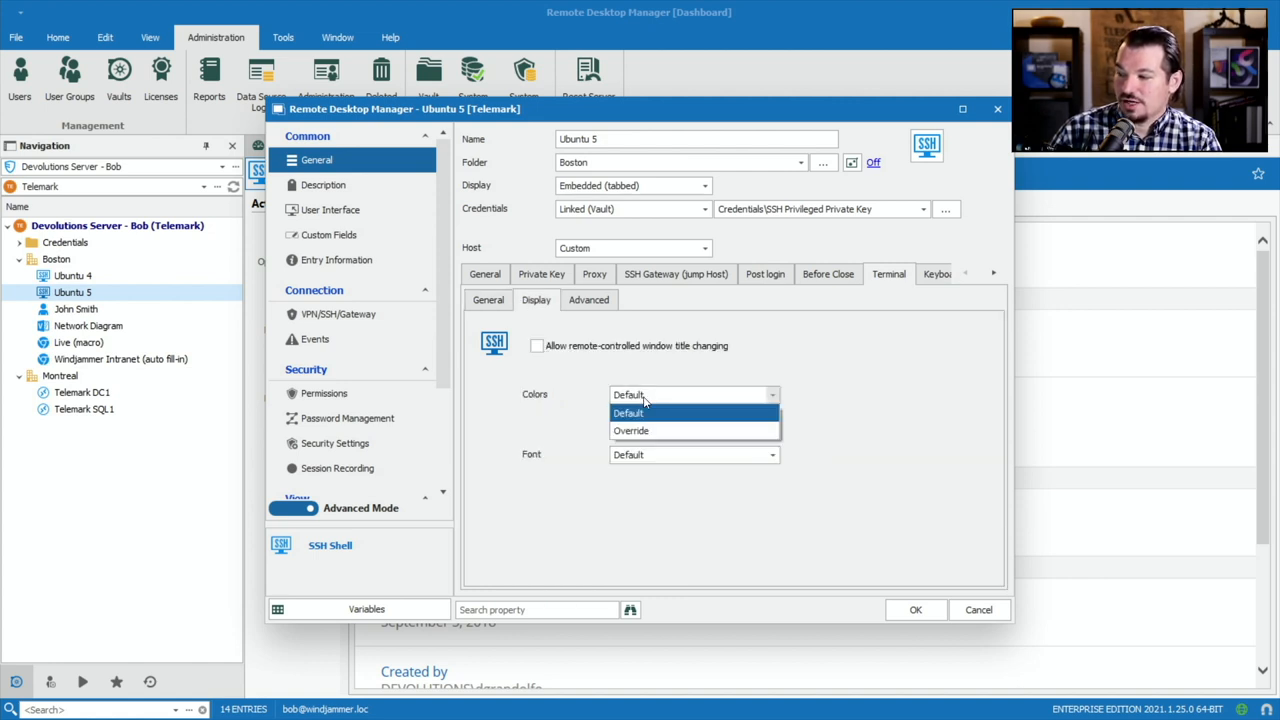
click(632, 430)
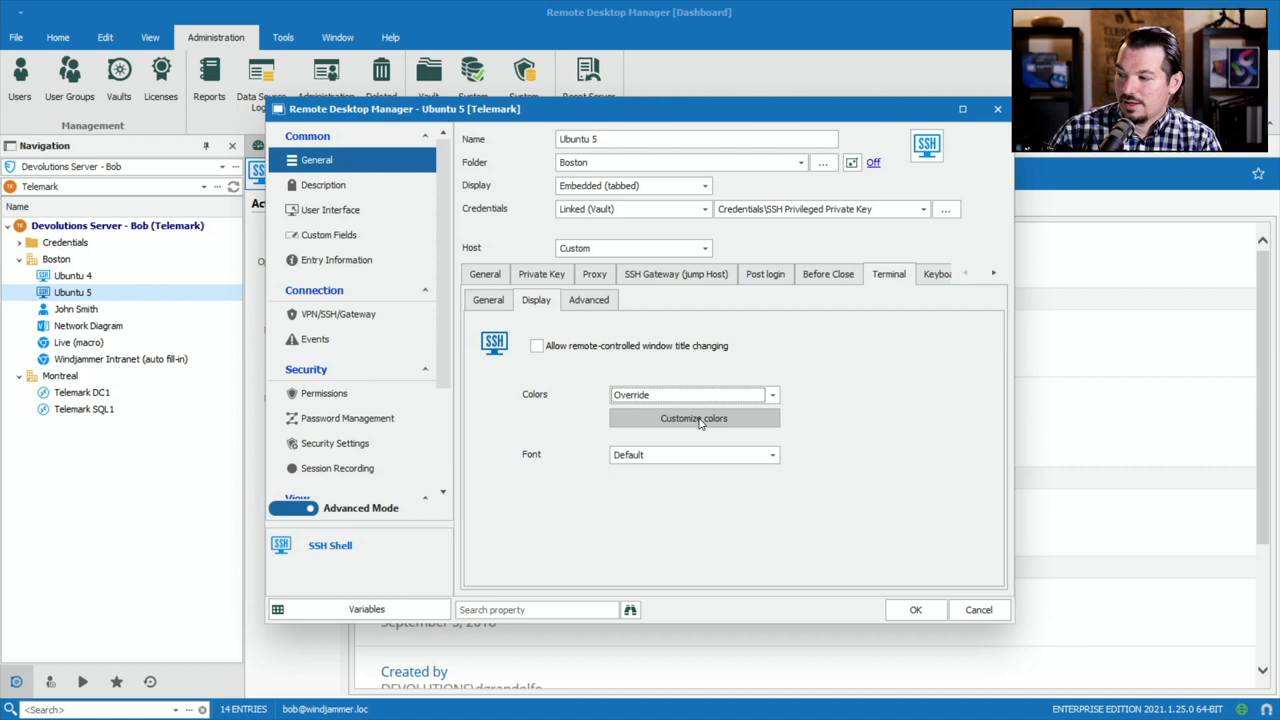
Set Font to Override with Palatino Linotype, save with OK and connect the session
click(692, 418)
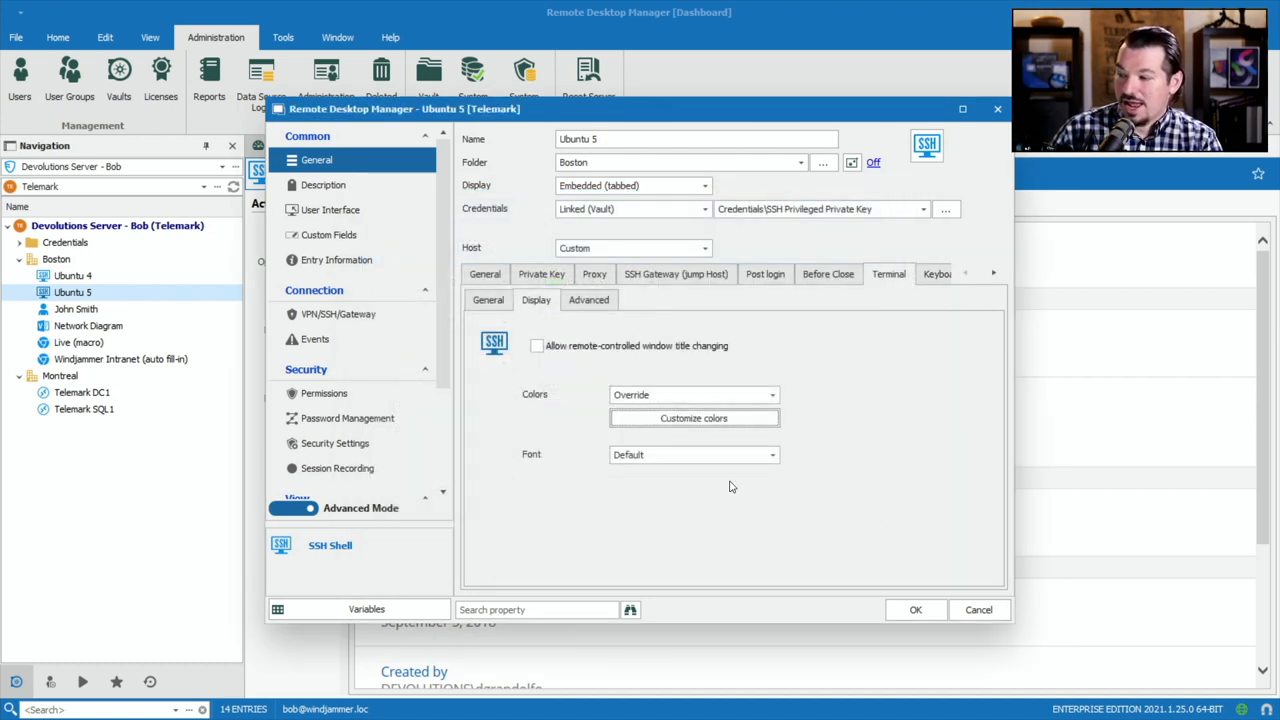
click(692, 454)
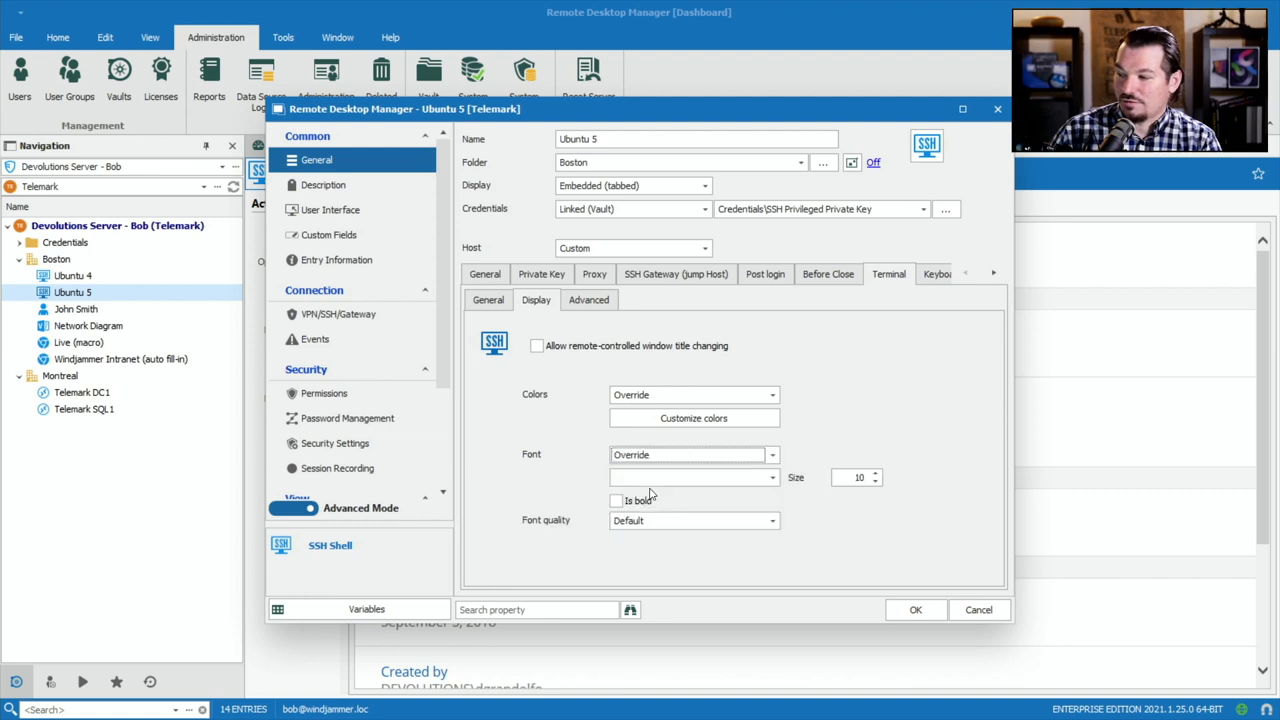
click(690, 476)
text(Palatino Linotype)
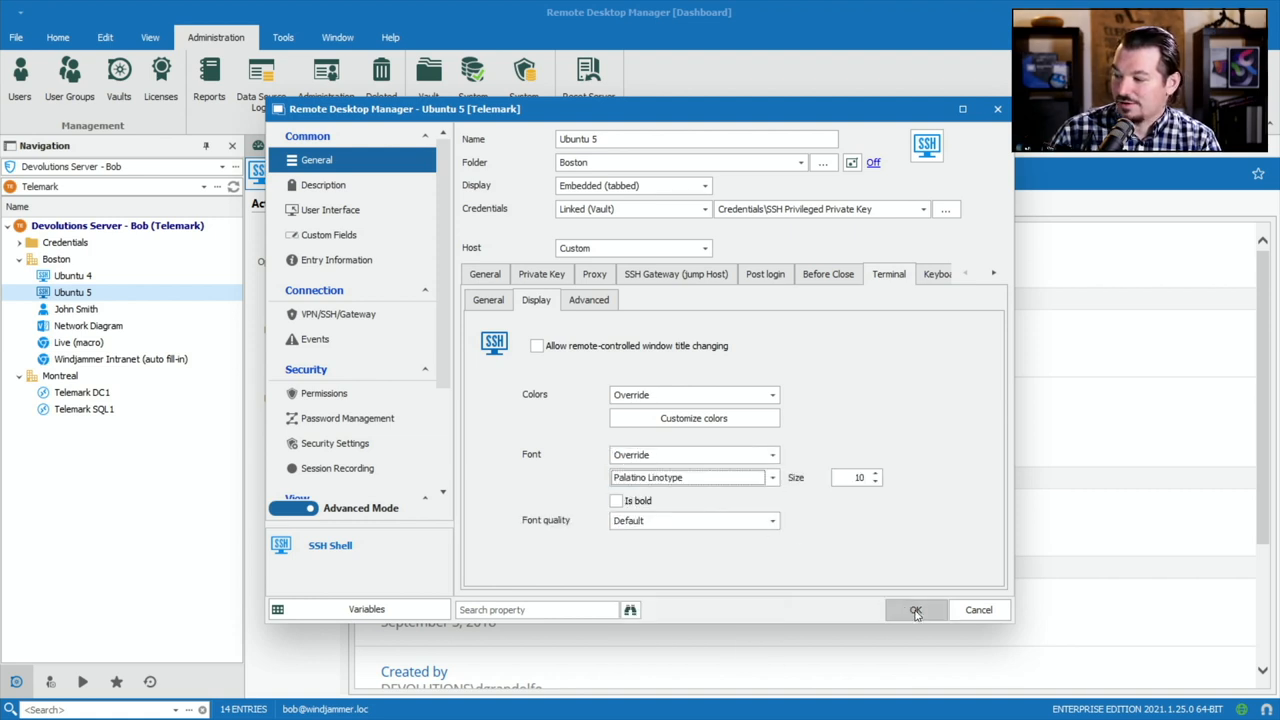
click(916, 610)
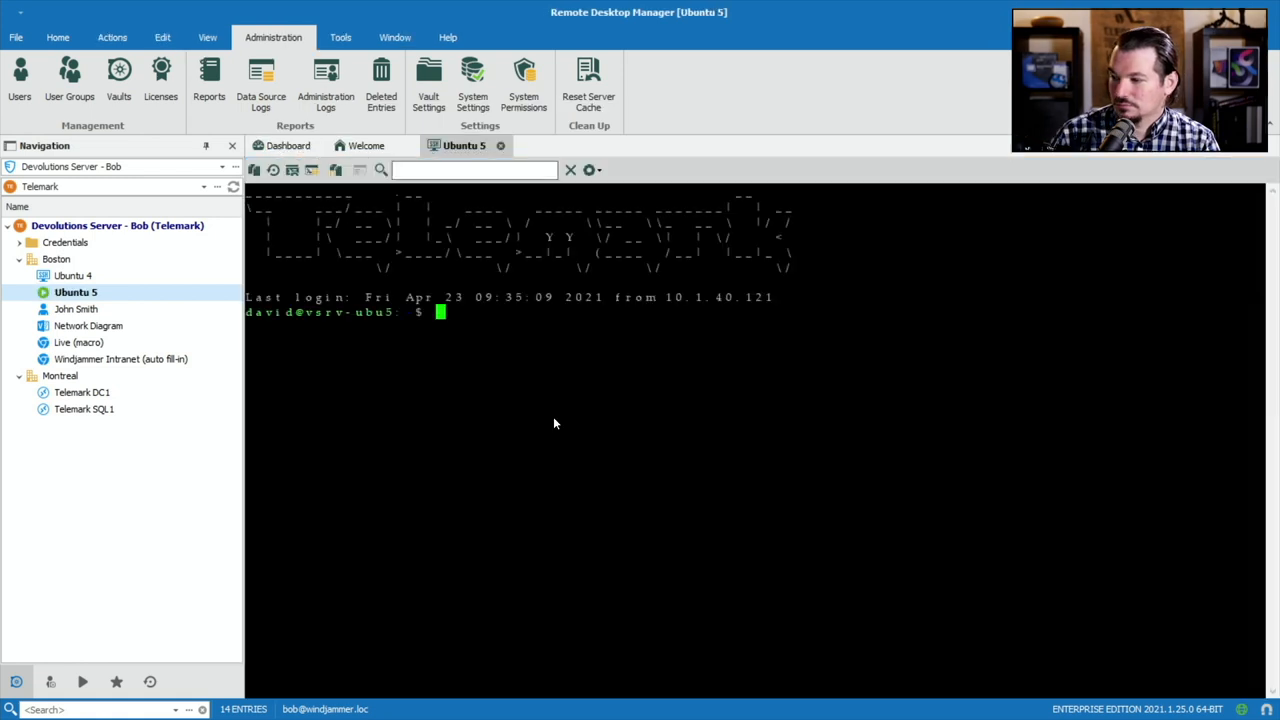